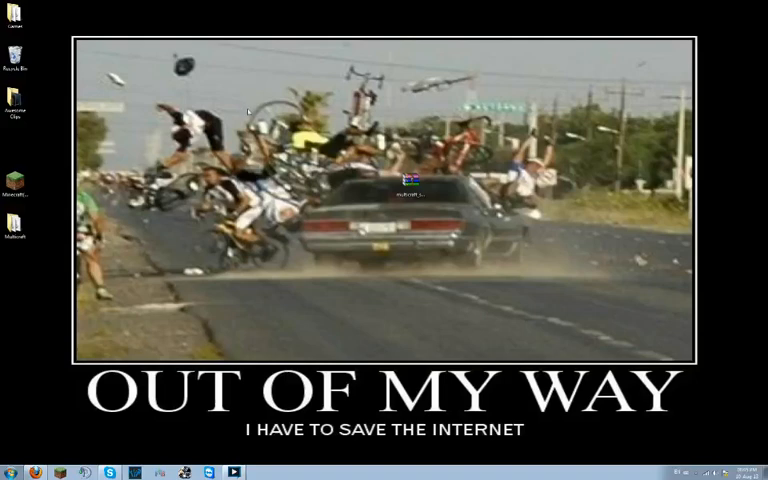
mouse_move(572, 300)
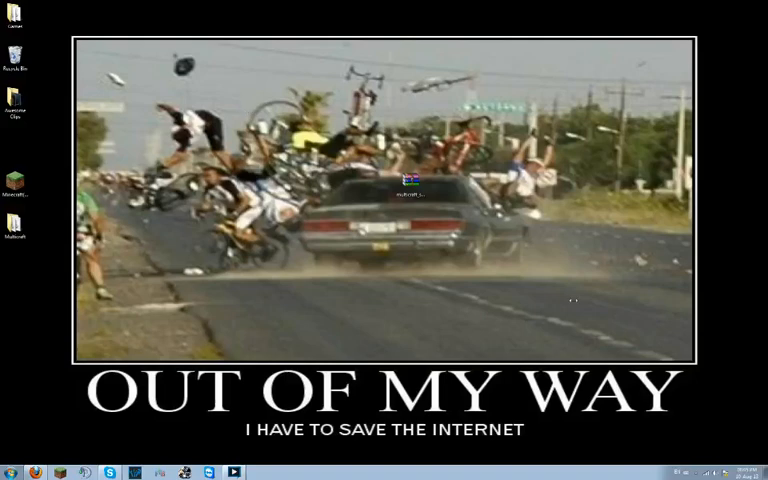
mouse_move(312, 238)
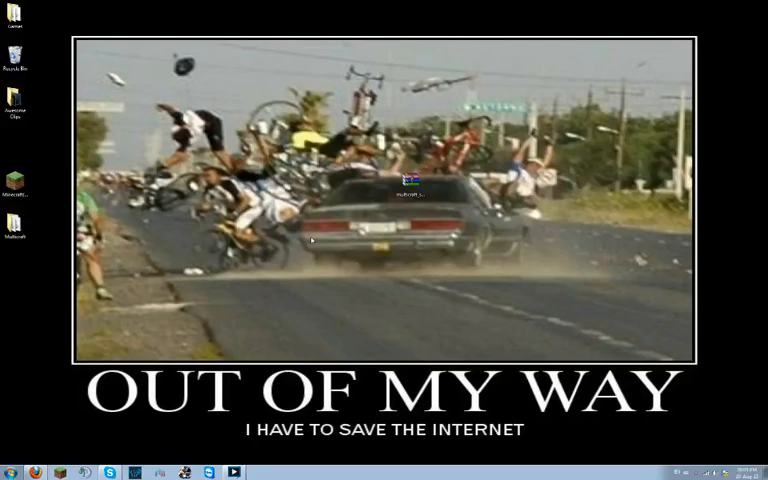
mouse_move(760, 410)
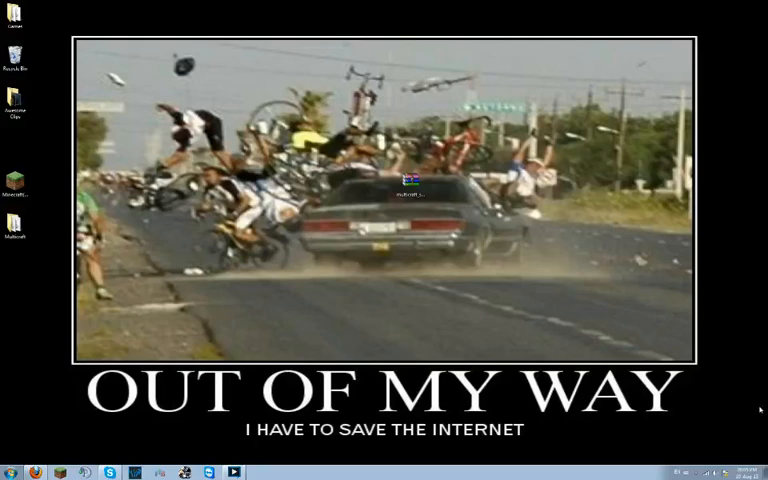
mouse_move(564, 76)
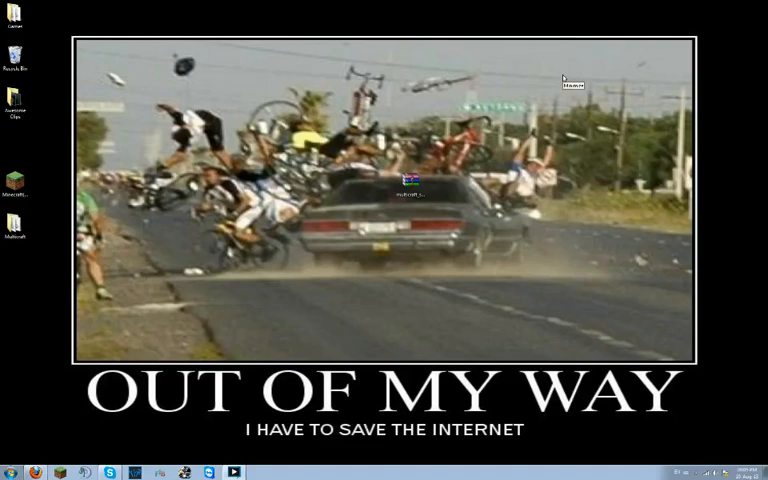
mouse_move(564, 78)
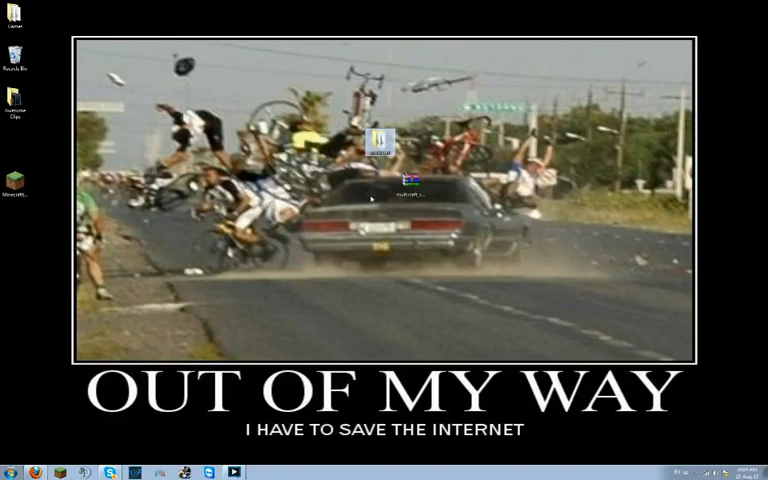
mouse_move(420, 238)
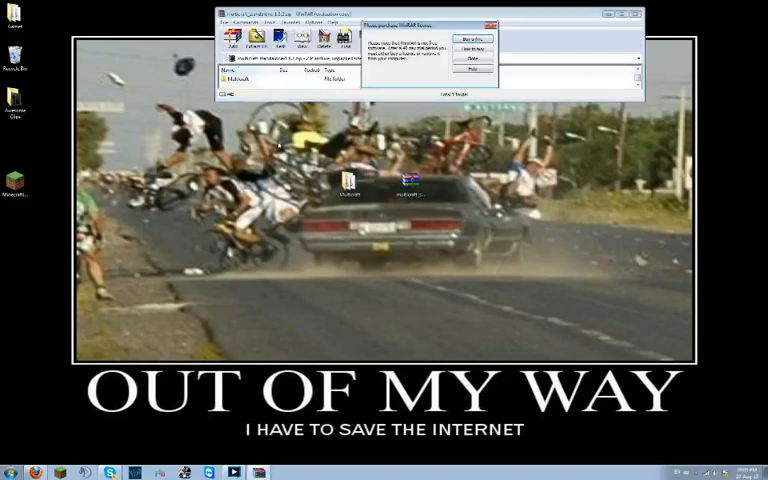
- Confirm the extraction path so the Multicraft archive unpacks into the chosen folder
left_click(472, 56)
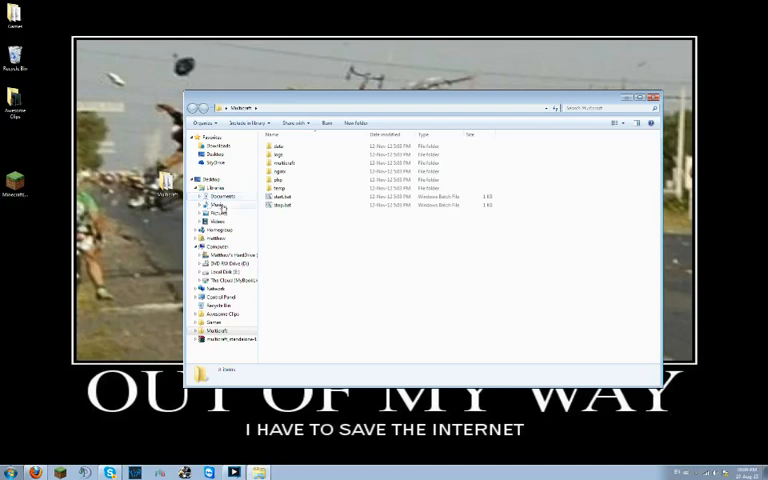
- Launch the multicraft executable and allow it through the firewall for all activities
left_click(290, 196)
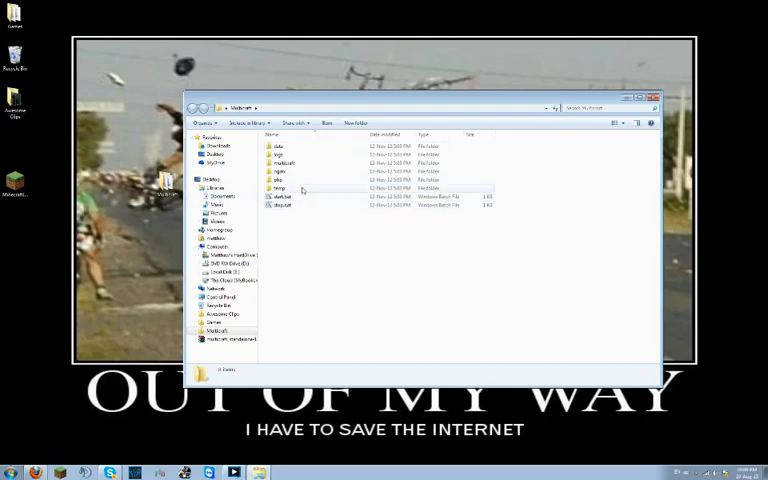
double_click(284, 196)
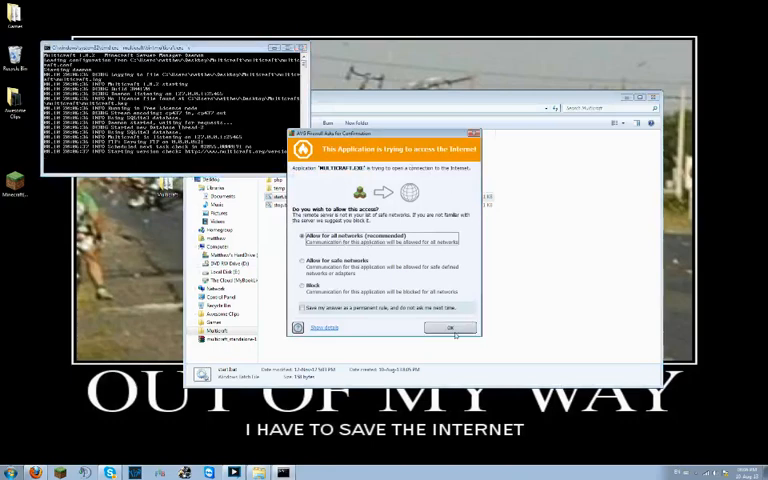
left_click(452, 328)
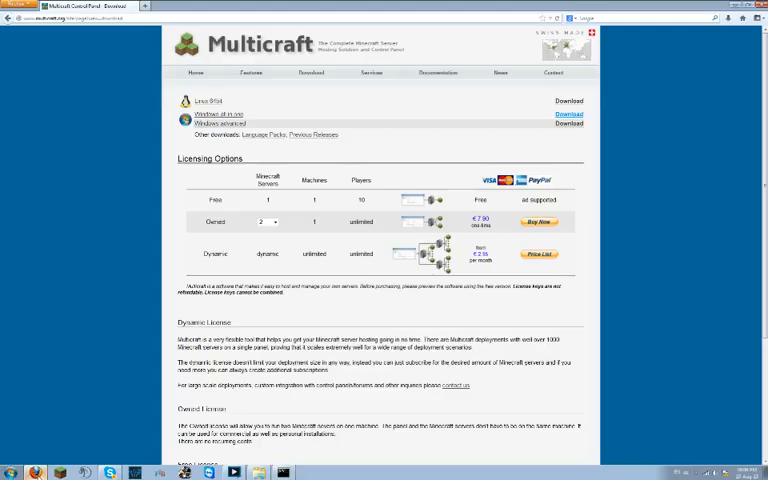
mouse_move(280, 92)
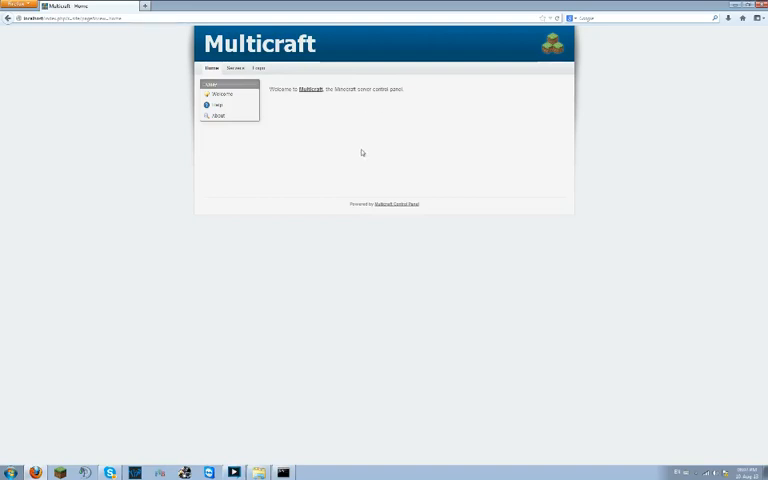
mouse_move(404, 170)
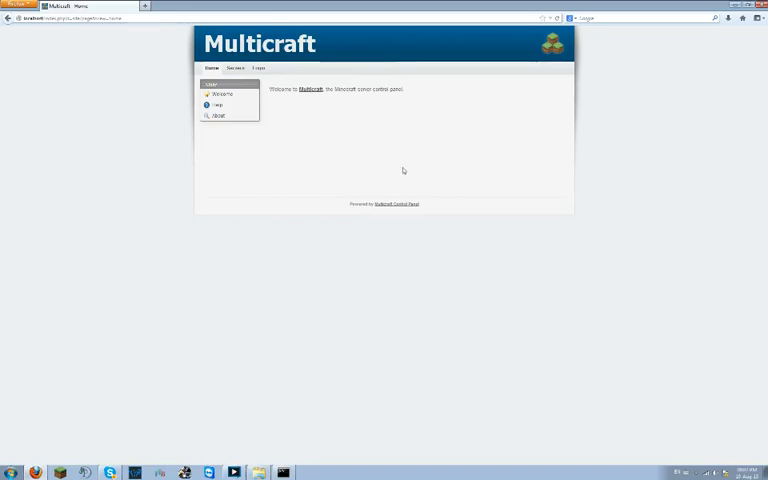
mouse_move(488, 128)
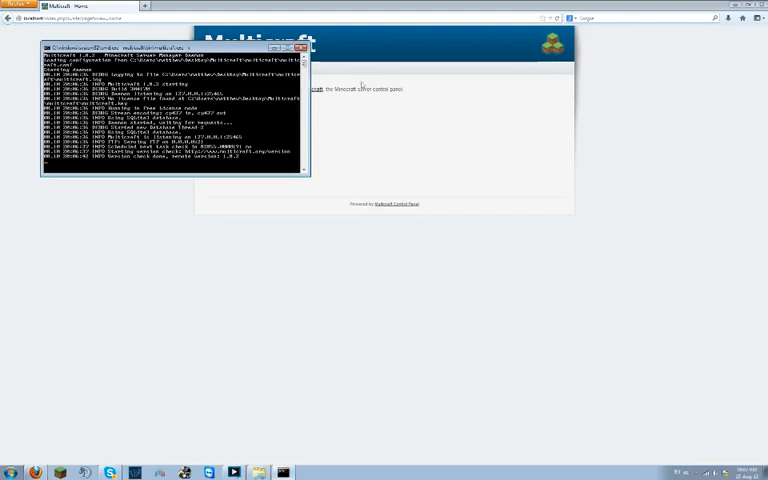
mouse_move(224, 416)
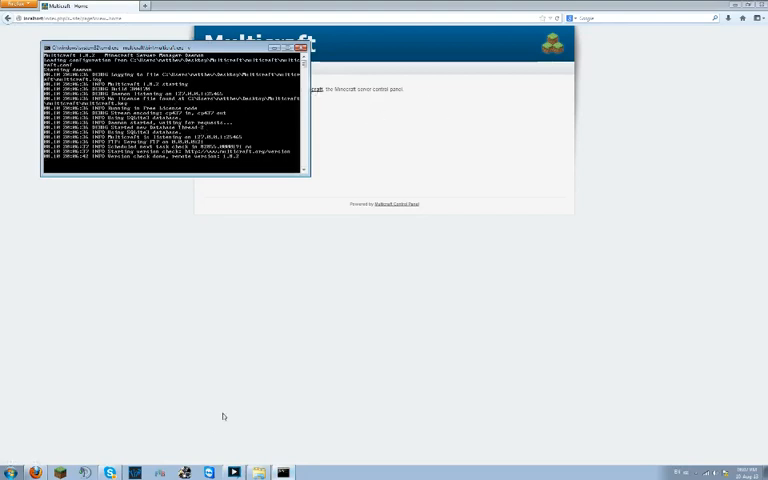
mouse_move(212, 208)
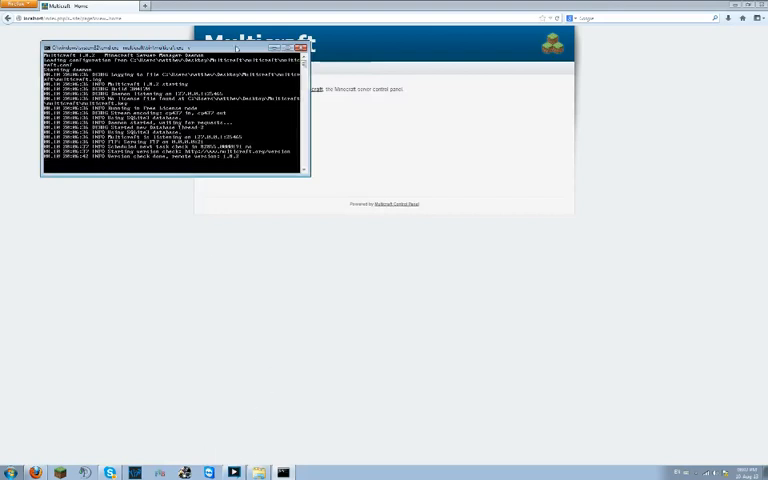
- Hide the daemon console window, leaving the panel welcome page visible
left_click(304, 48)
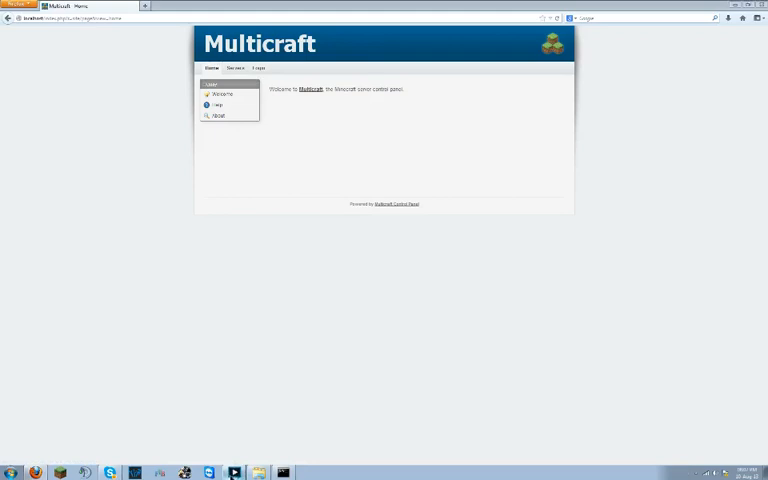
mouse_move(258, 68)
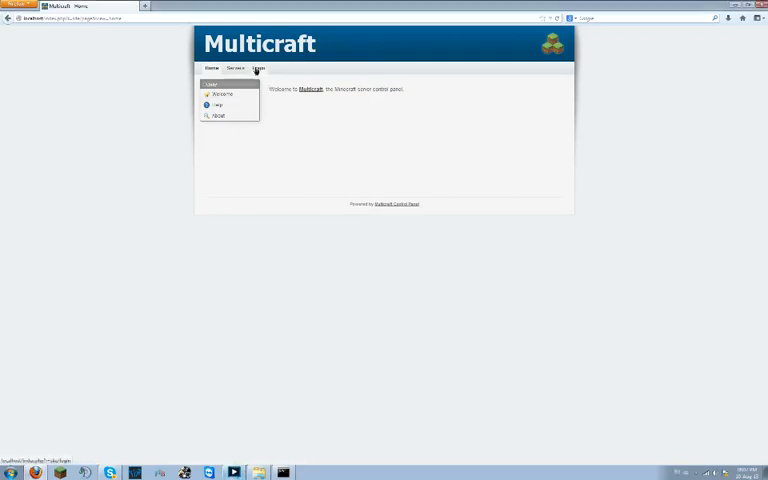
- Log in to the panel as 'admin' and allow the application network access
left_click(258, 68)
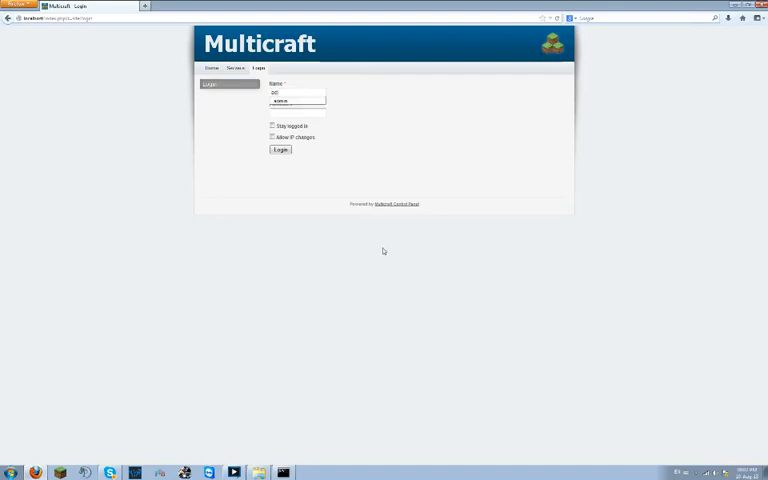
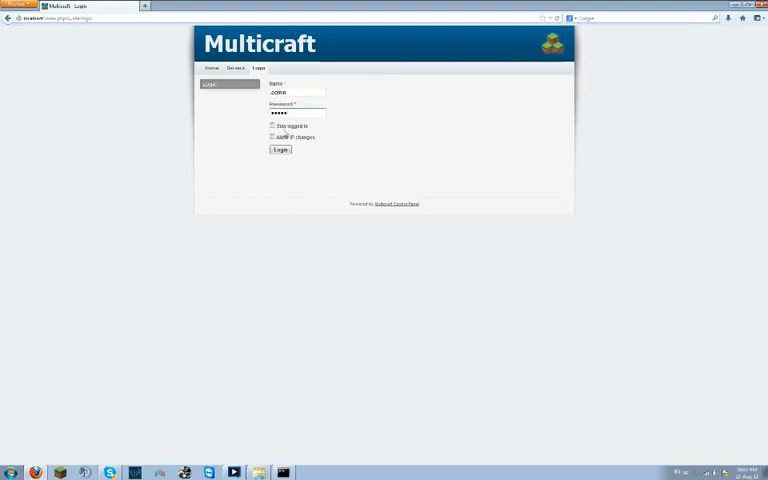
left_click(280, 150)
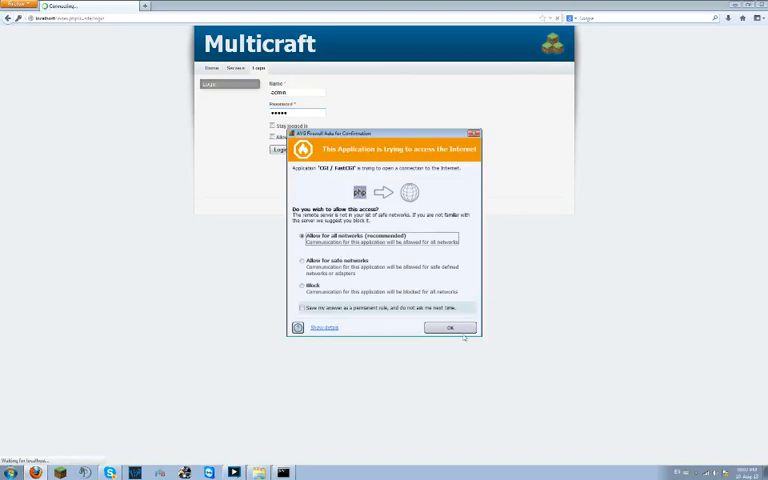
left_click(450, 328)
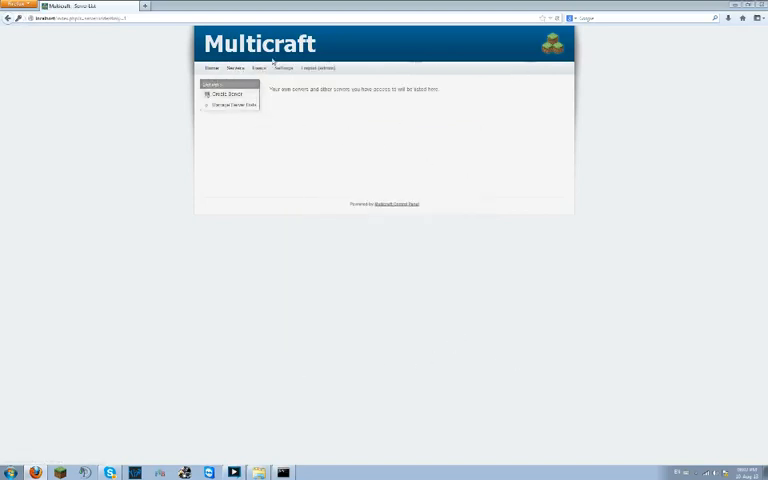
mouse_move(244, 132)
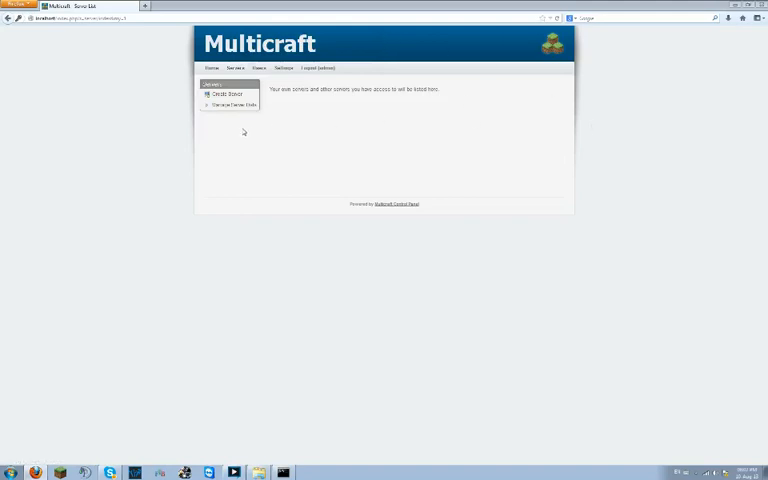
mouse_move(326, 288)
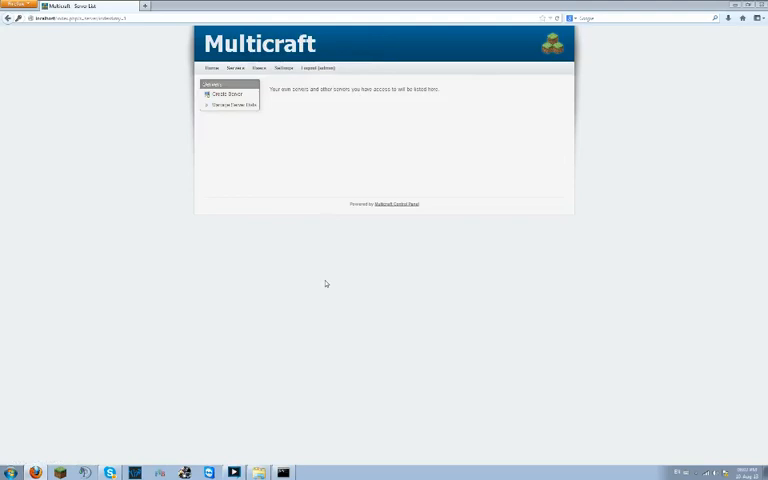
mouse_move(290, 244)
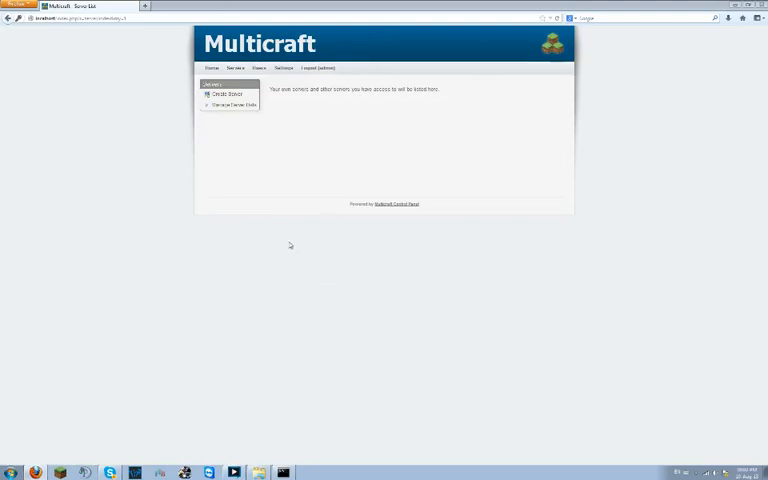
mouse_move(306, 192)
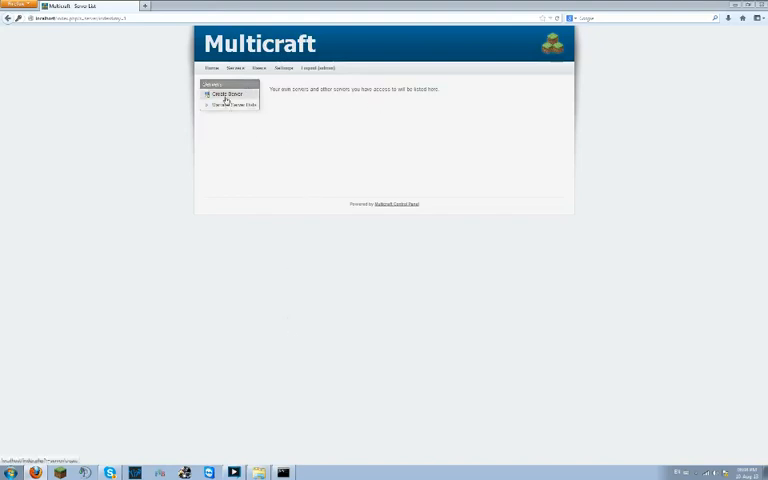
- Choose Create Server from the Servers side menu to get an empty server form
left_click(224, 94)
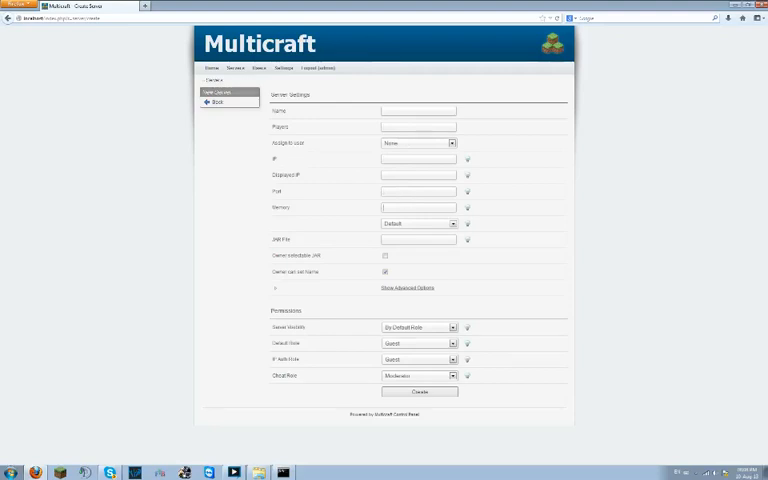
mouse_move(538, 188)
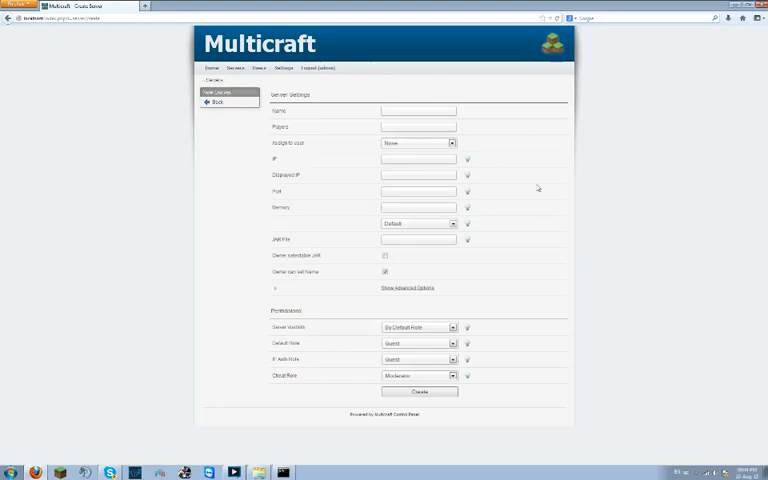
mouse_move(448, 184)
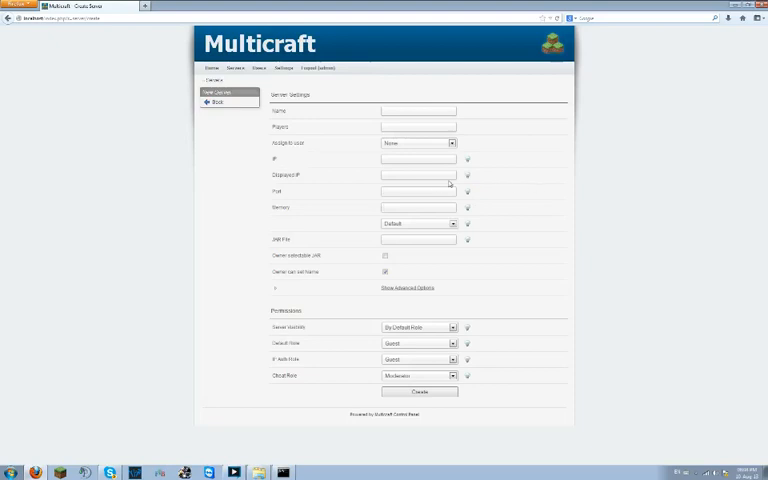
mouse_move(512, 236)
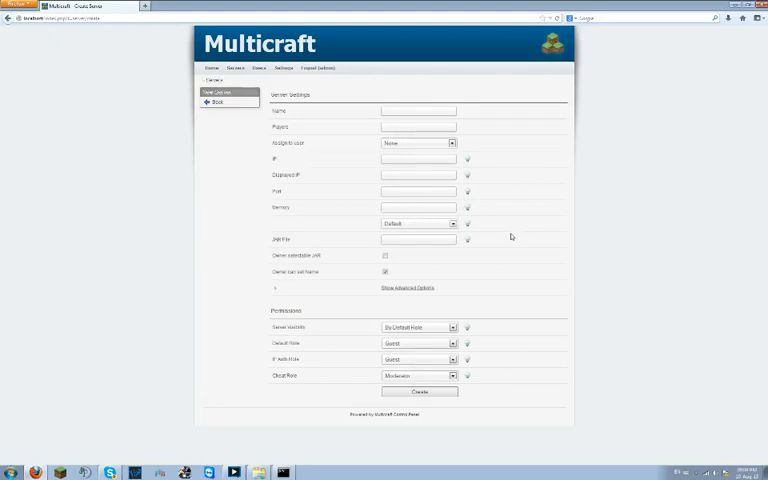
mouse_move(388, 52)
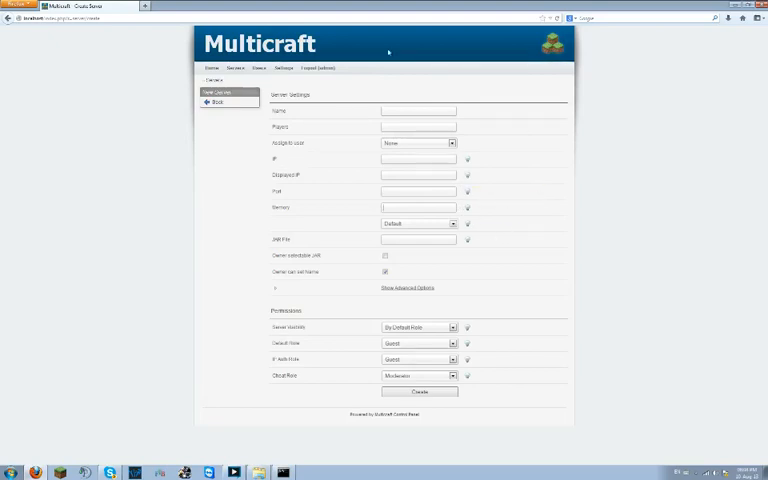
mouse_move(396, 238)
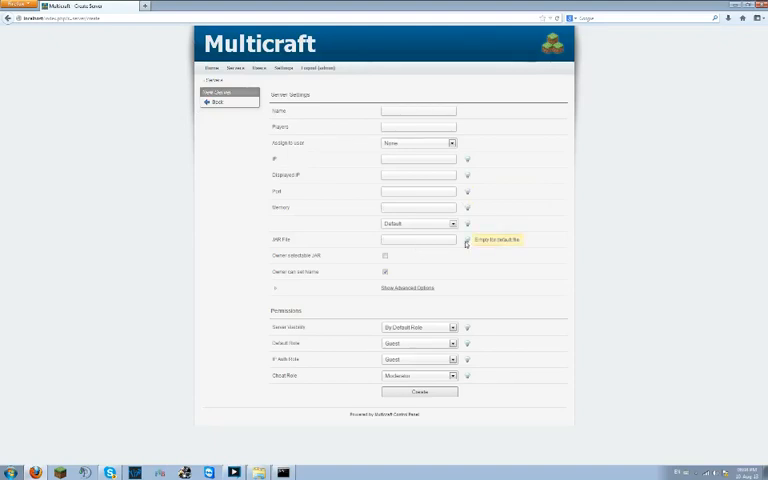
mouse_move(360, 84)
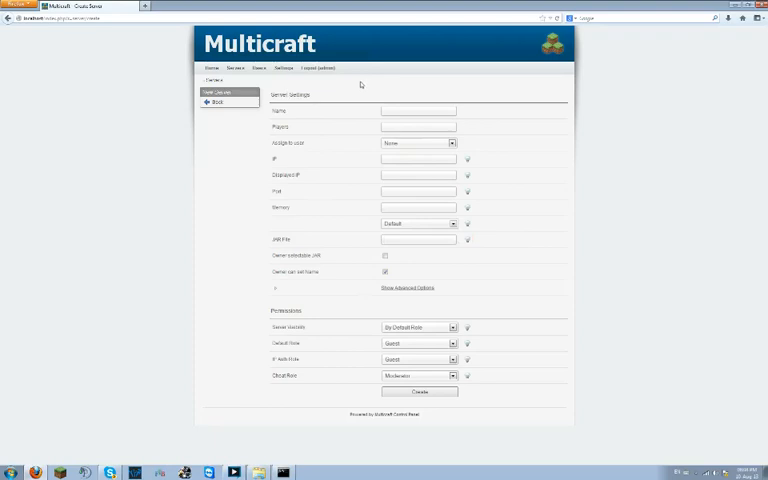
- Name the server 'test', give it 256 memory, and show the advanced options
type("test")
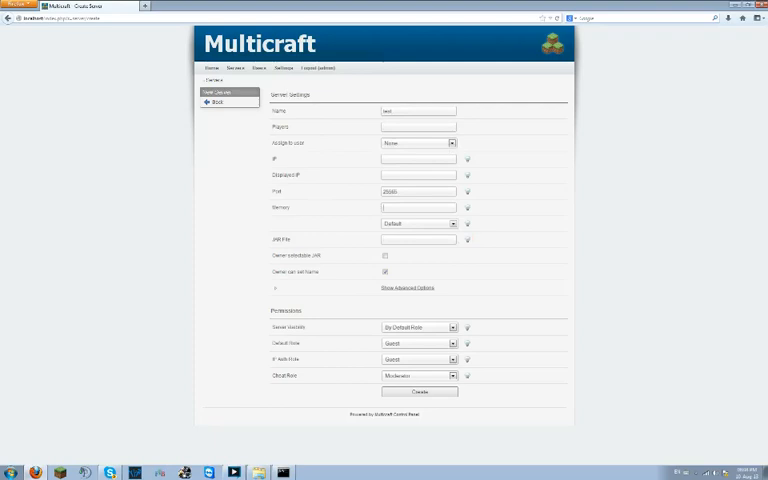
type("256")
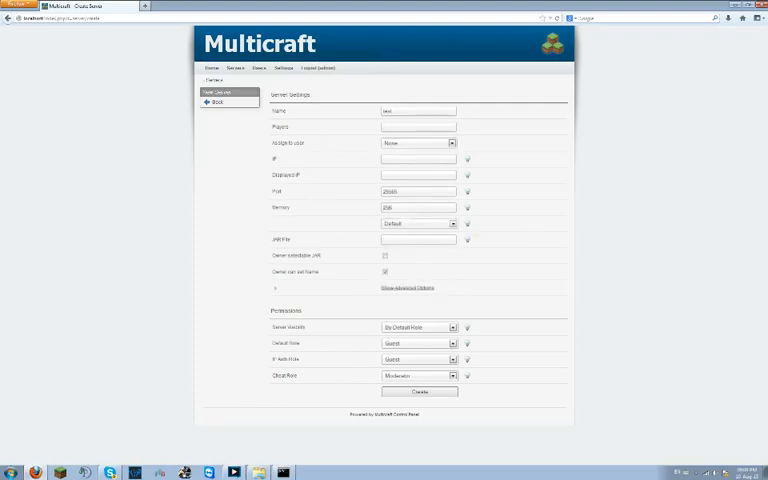
mouse_move(468, 240)
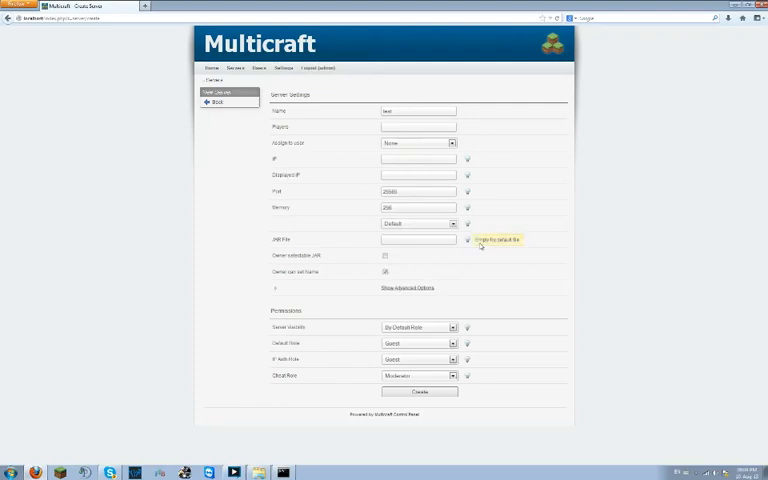
left_click(404, 288)
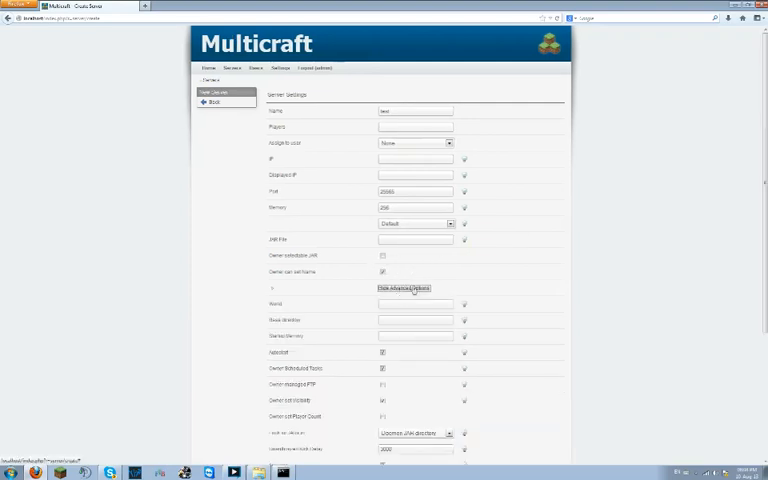
- Review the advanced settings down to permissions, then switch to the multicraft folder in Explorer
scroll("down", 3)
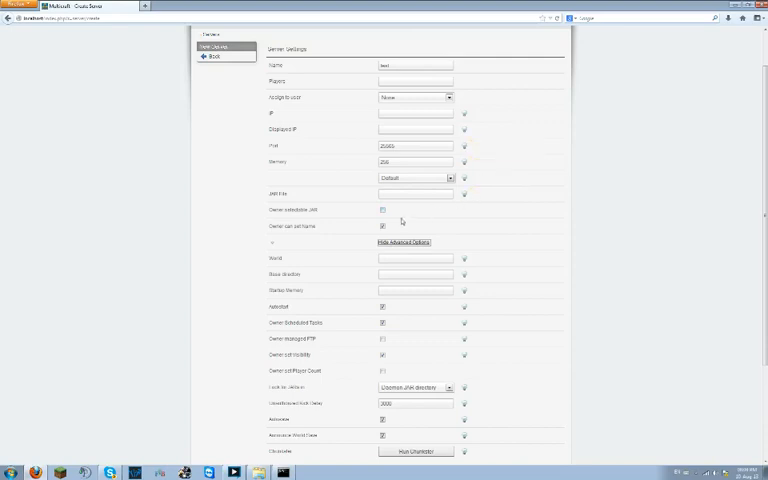
scroll("down", 3)
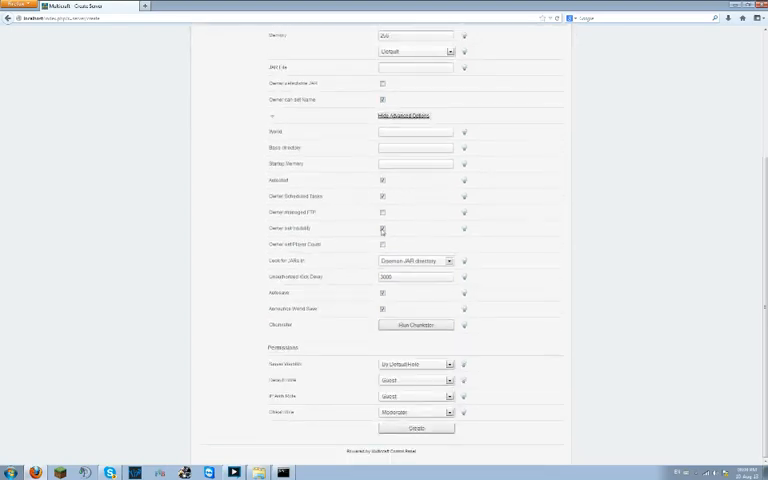
left_click(382, 180)
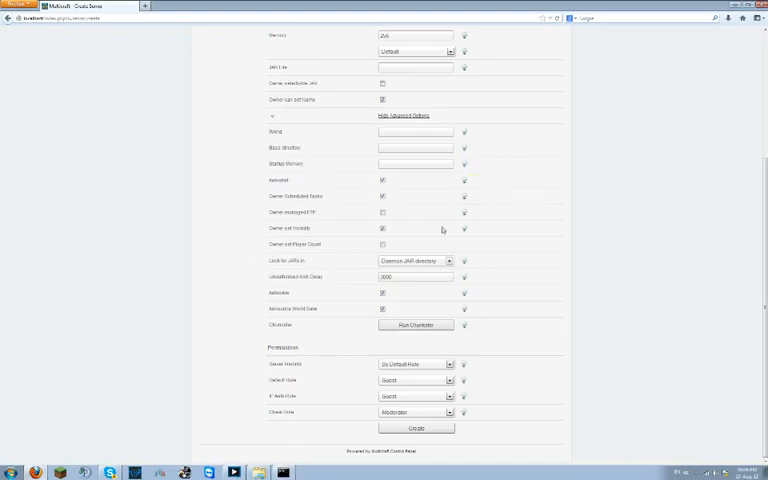
mouse_move(418, 264)
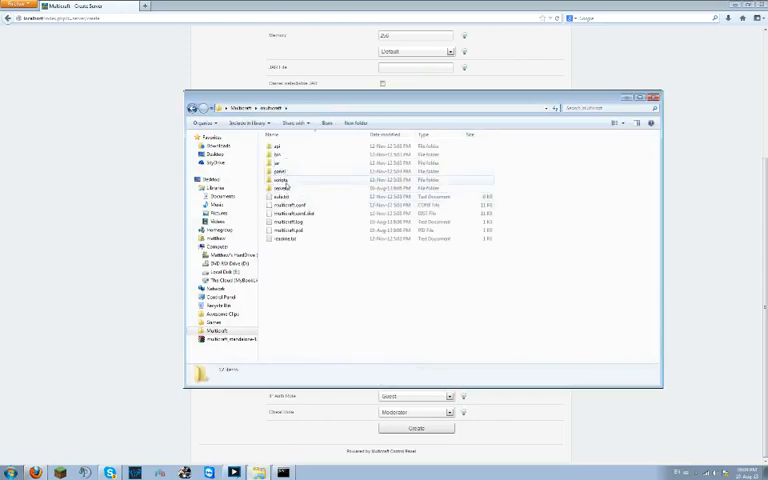
- Look inside a folder in the multicraft directory before returning to the form
double_click(280, 180)
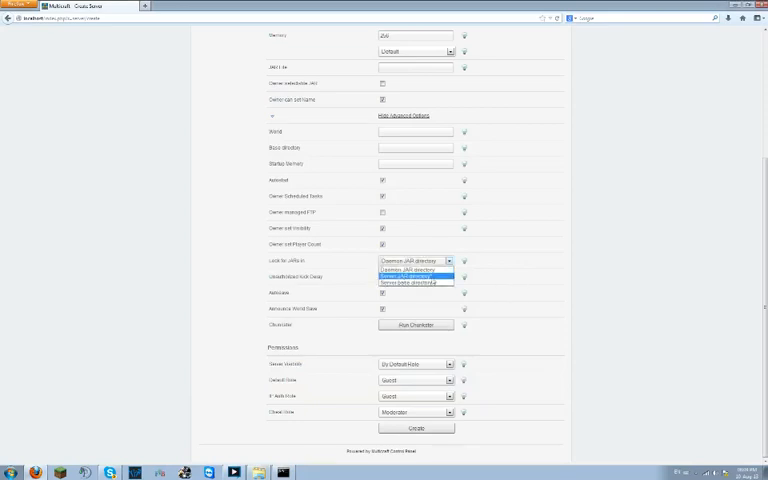
- Select the server JAR and submit Create, landing on the test server's overview page
left_click(412, 276)
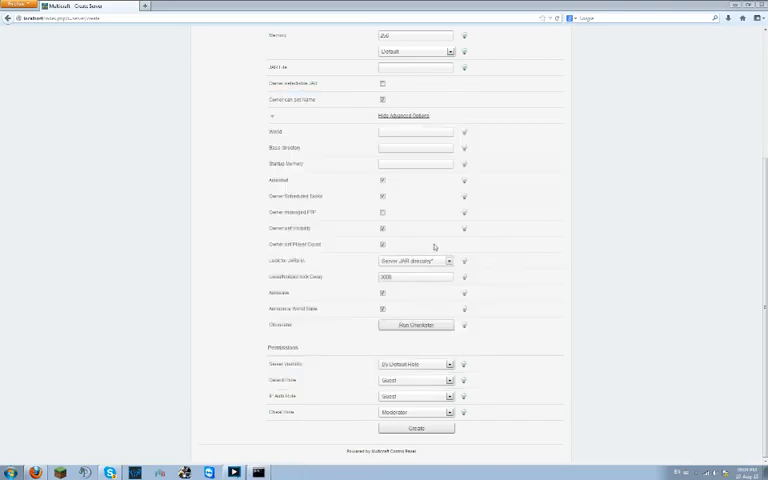
left_click(416, 428)
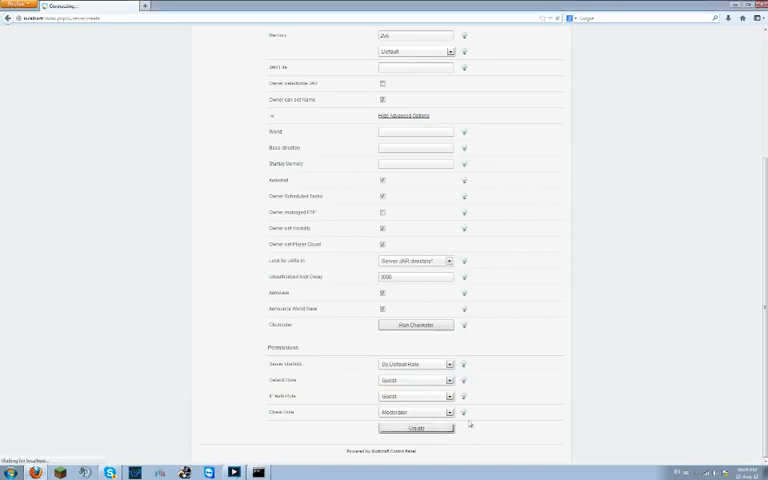
mouse_move(344, 320)
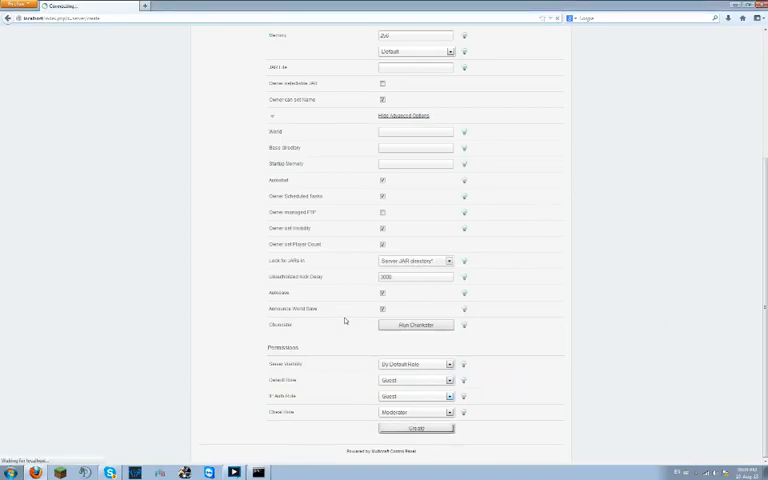
left_click(416, 428)
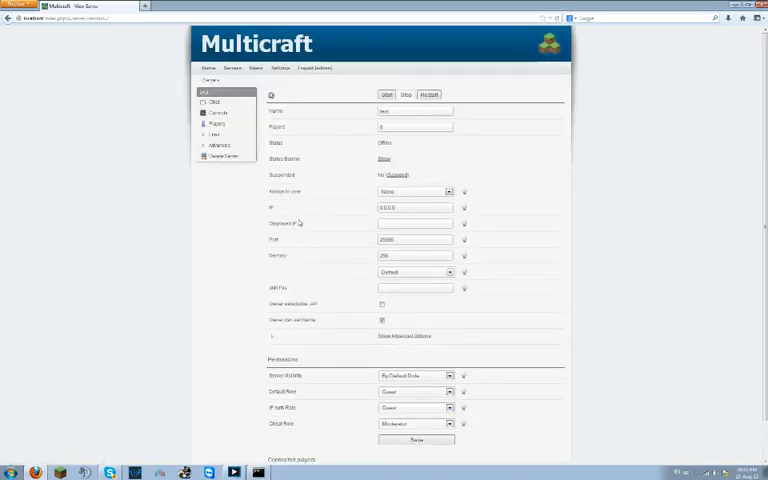
mouse_move(558, 194)
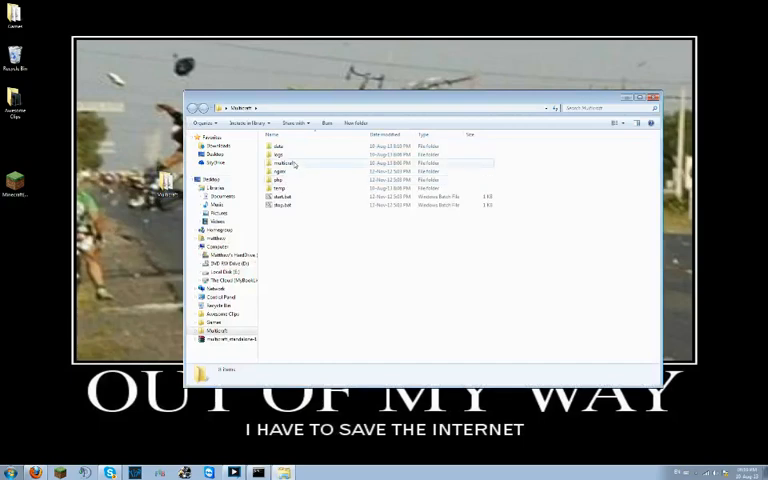
- Navigate into multicraft, servers and the new server's folder, which is still empty
double_click(284, 164)
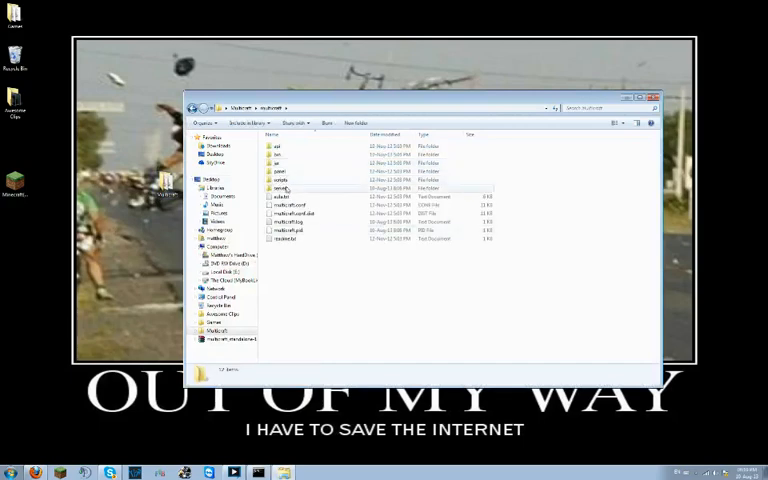
double_click(284, 188)
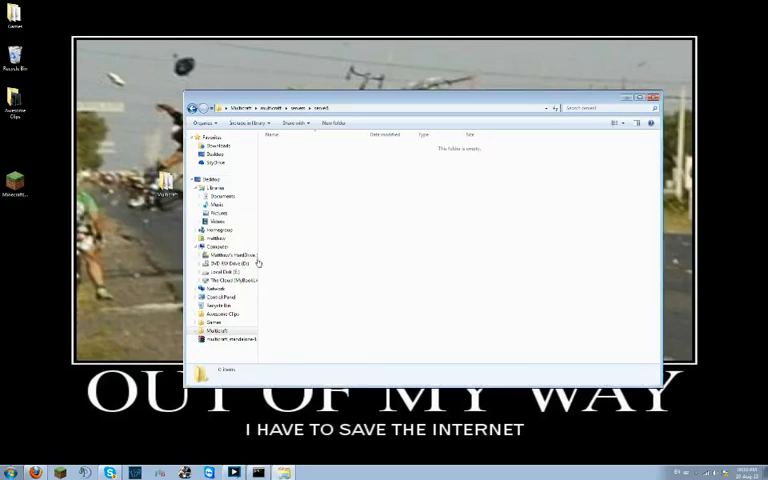
mouse_move(336, 262)
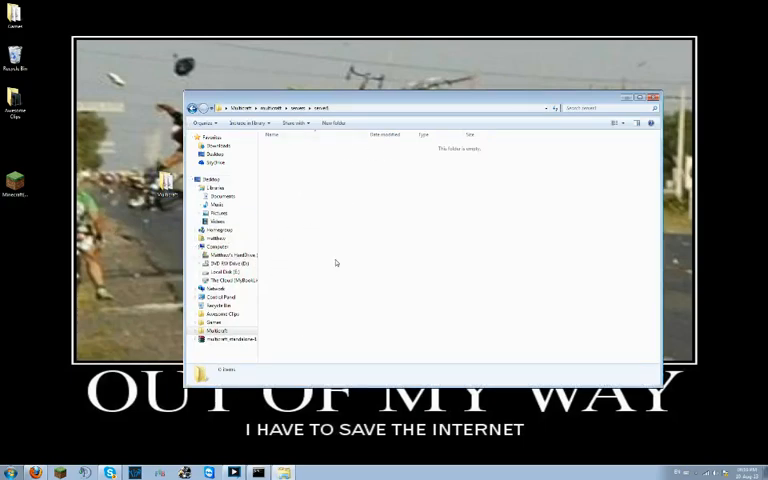
mouse_move(340, 196)
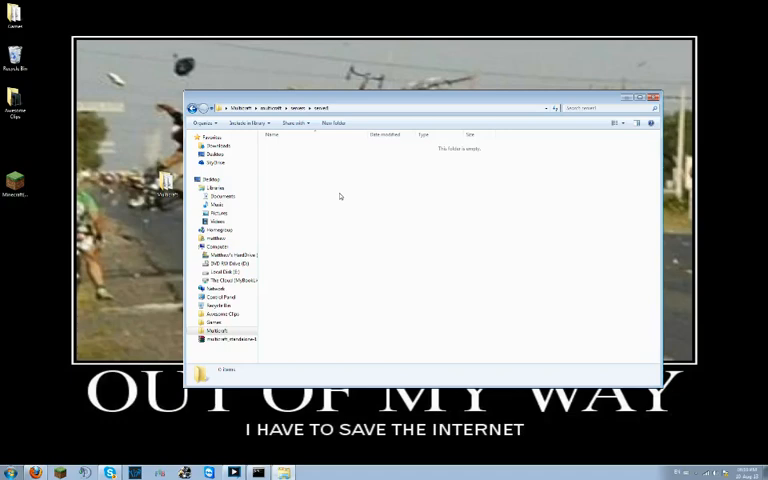
mouse_move(484, 200)
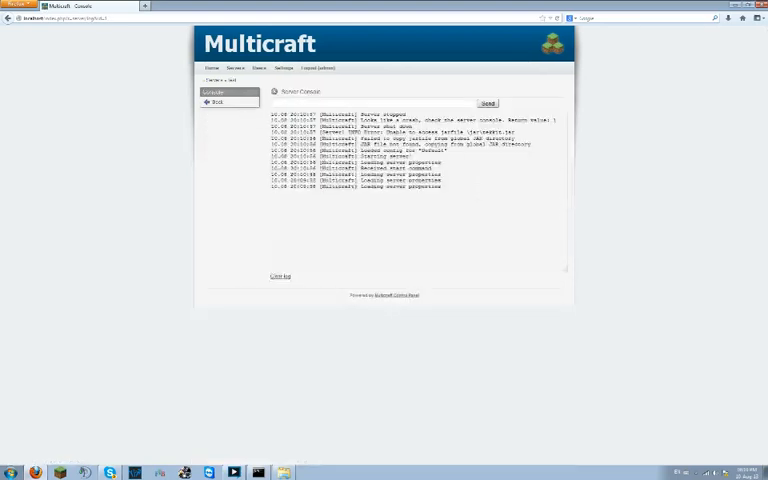
- Return to the server overview and bring up the panel's global Settings page
double_click(490, 132)
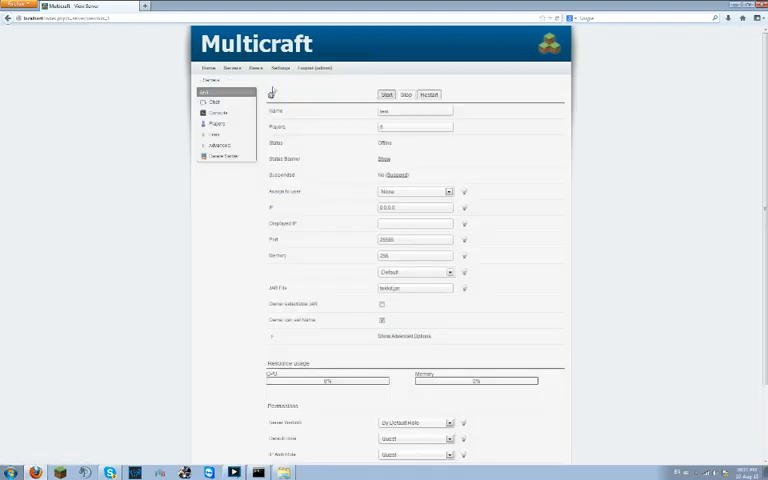
left_click(284, 68)
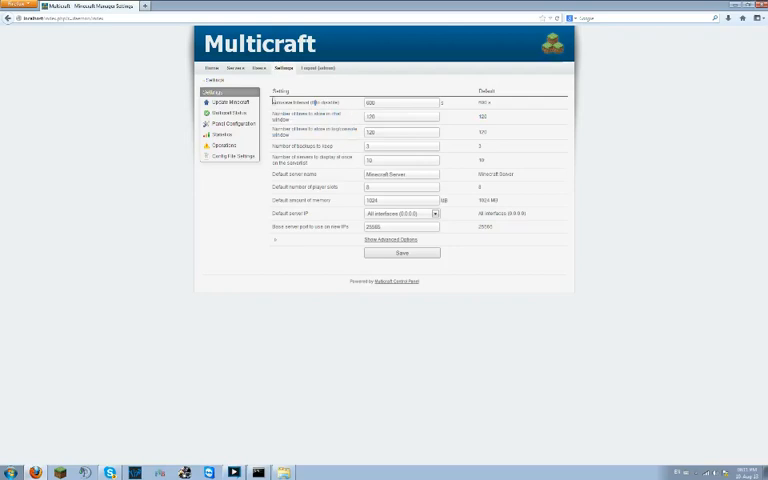
- Go back to the Multicraft panel's Home welcome page
left_click(210, 68)
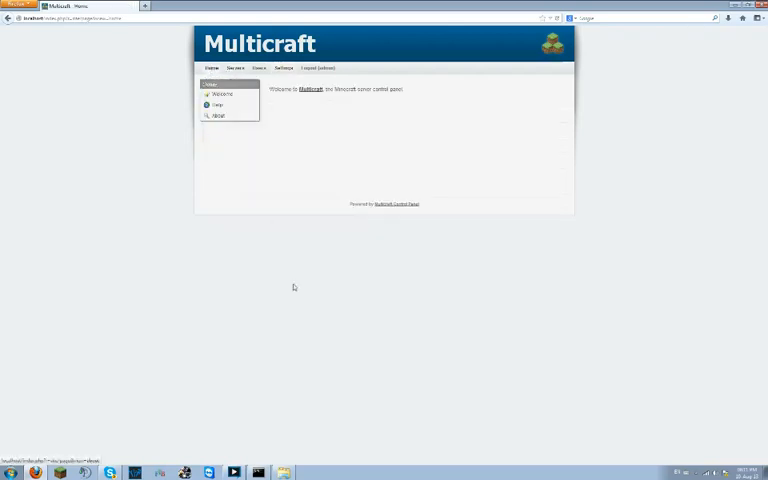
mouse_move(248, 452)
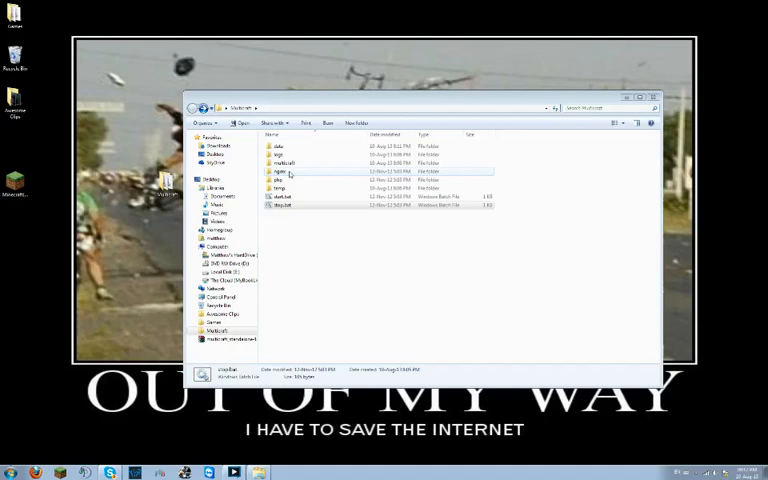
- Enter the nginx conf folder and select the nginx.conf file
left_click(316, 204)
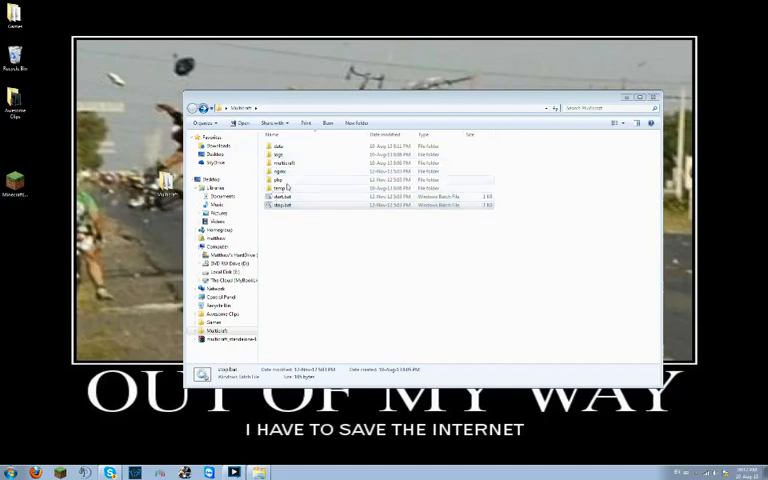
double_click(284, 170)
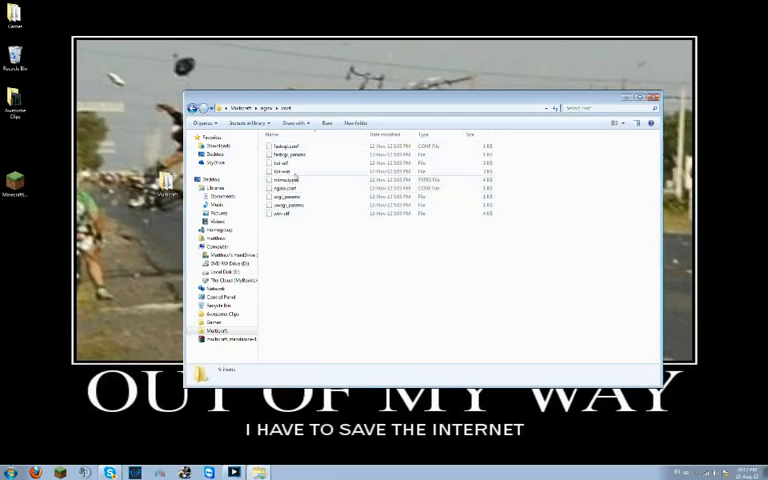
left_click(288, 188)
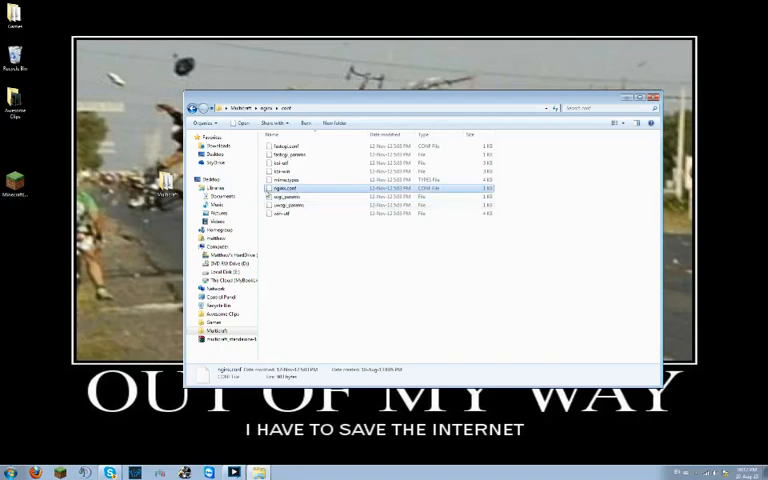
- Choose an entry from nginx.conf's context menu, then close the Explorer window to show the desktop
right_click(300, 188)
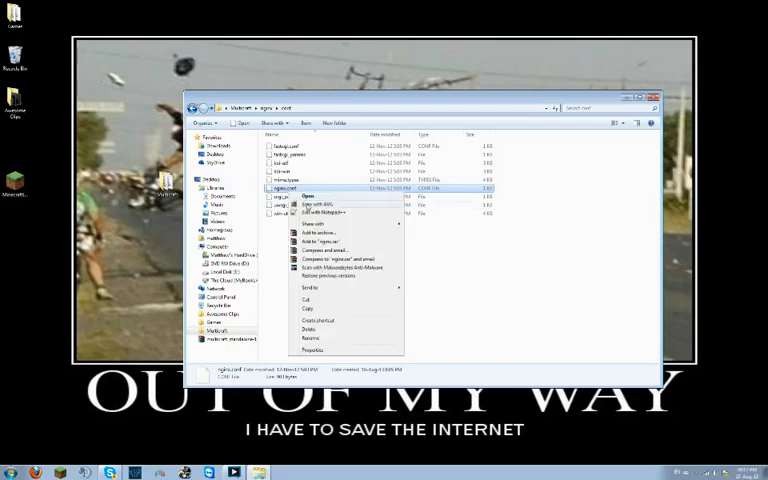
left_click(320, 212)
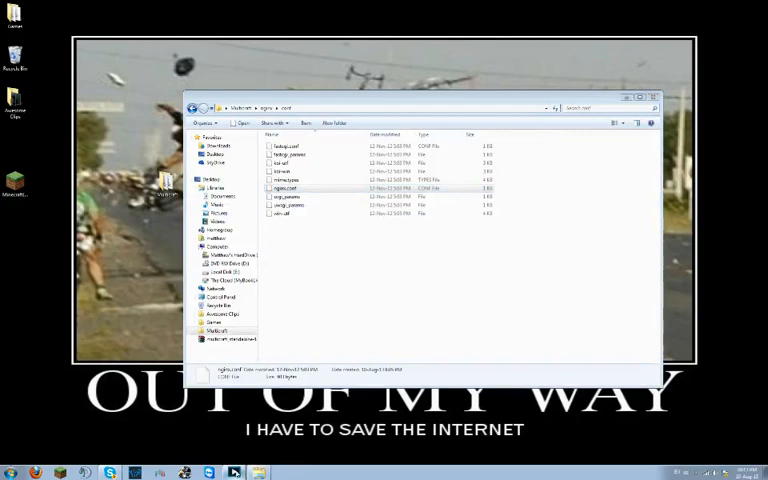
left_click(652, 96)
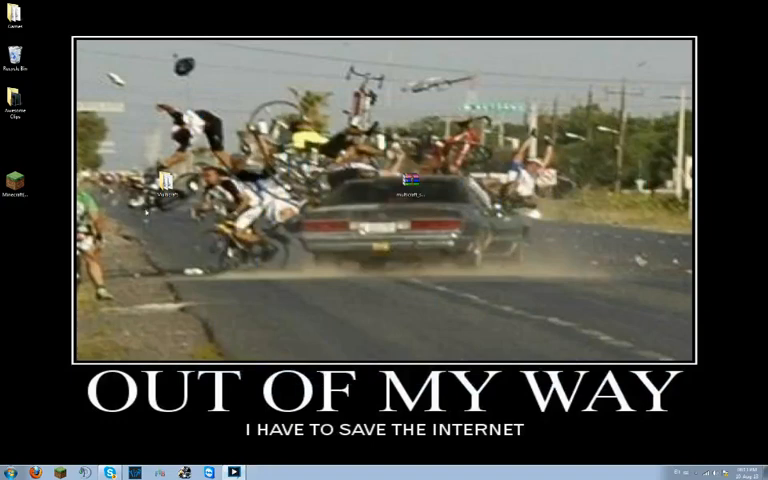
mouse_move(252, 92)
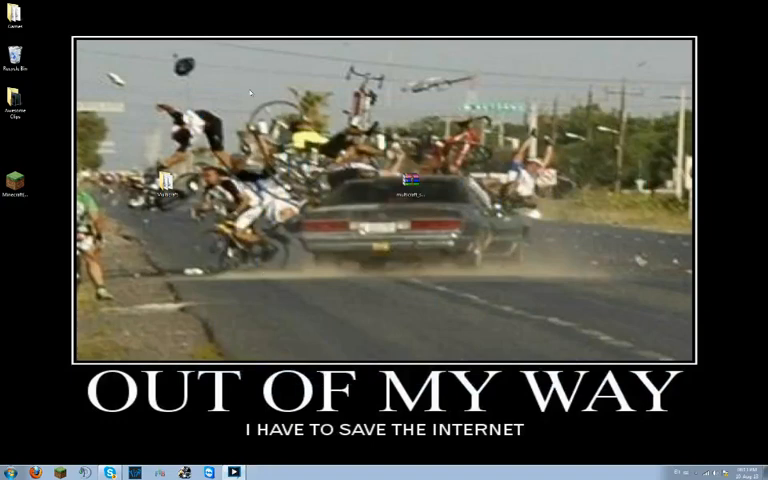